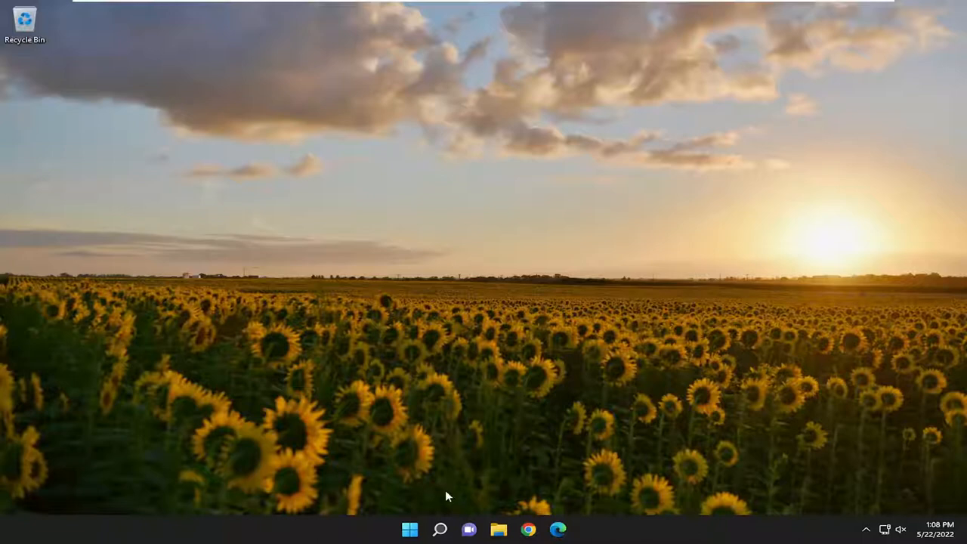
# - Search Windows for "apps & features" to surface the Apps & features settings page
pyautogui.click(439, 529)
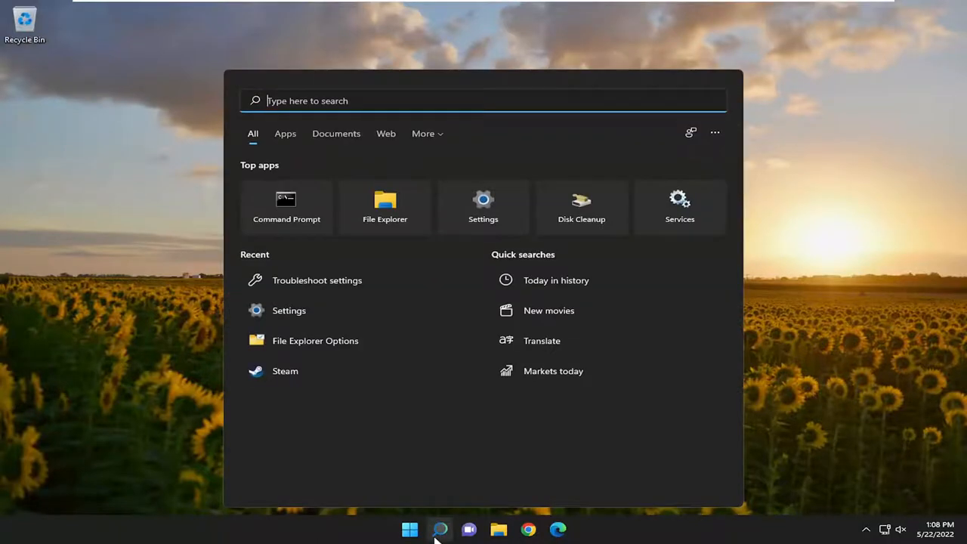
pyautogui.write('apps & features')
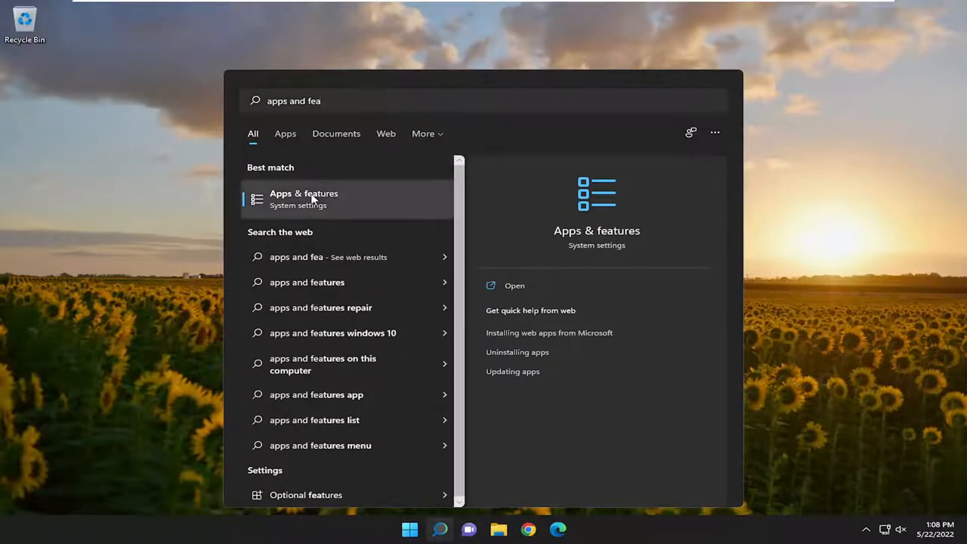
# - Filter the installed apps list to "photos" and bring up the options menu for Microsoft Photos
pyautogui.click(304, 199)
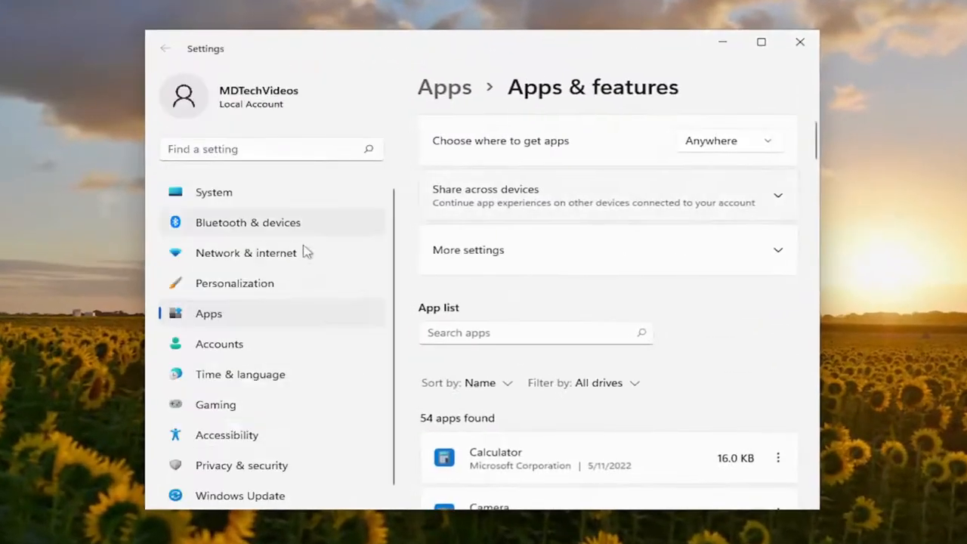
pyautogui.click(529, 333)
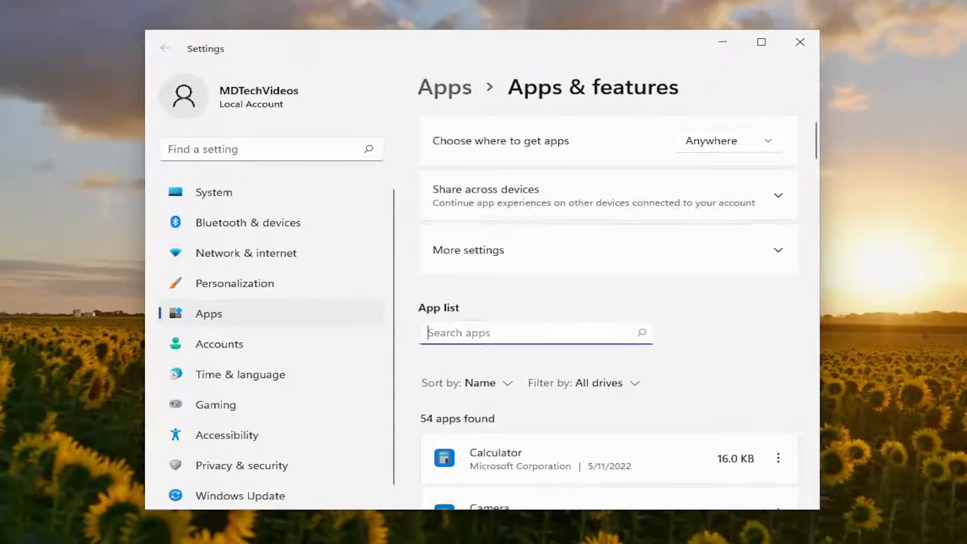
pyautogui.write('photos')
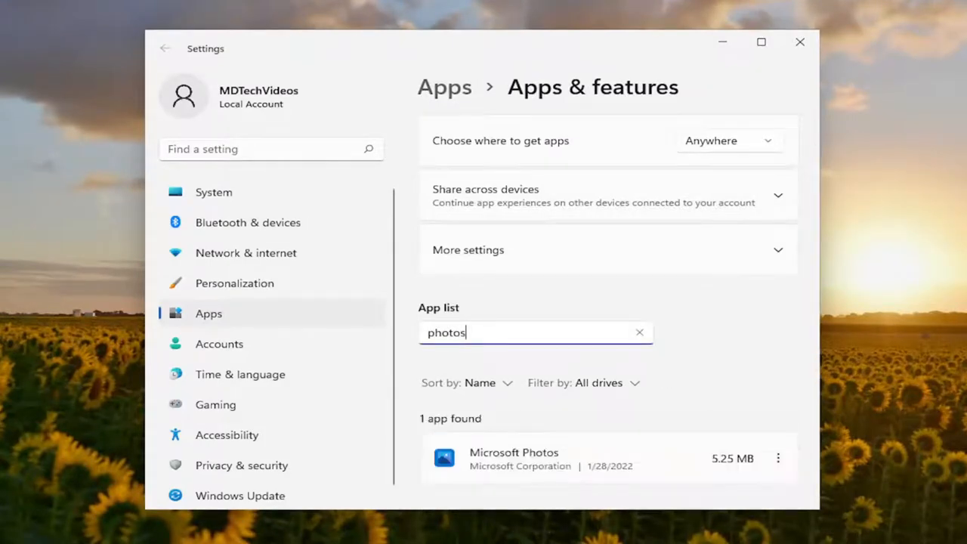
pyautogui.scroll(-3)
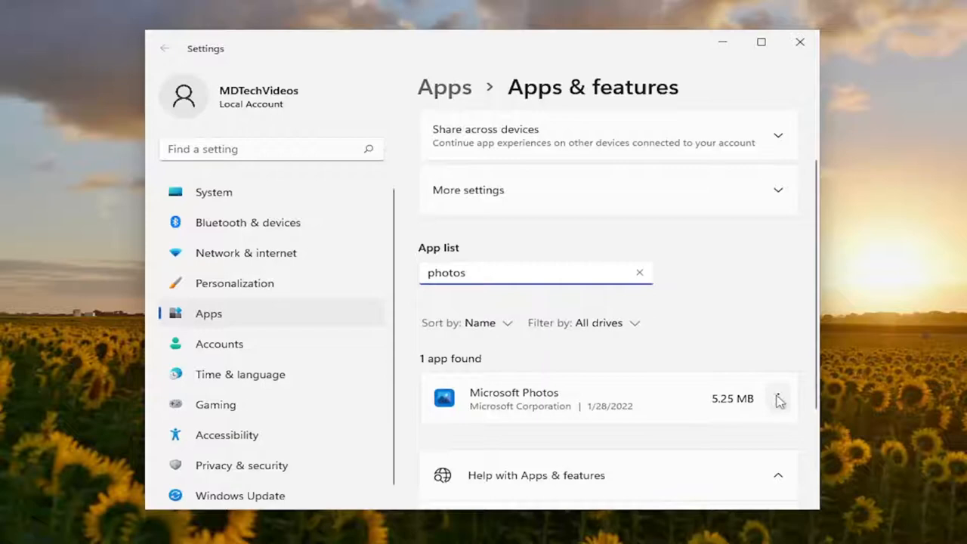
pyautogui.click(779, 399)
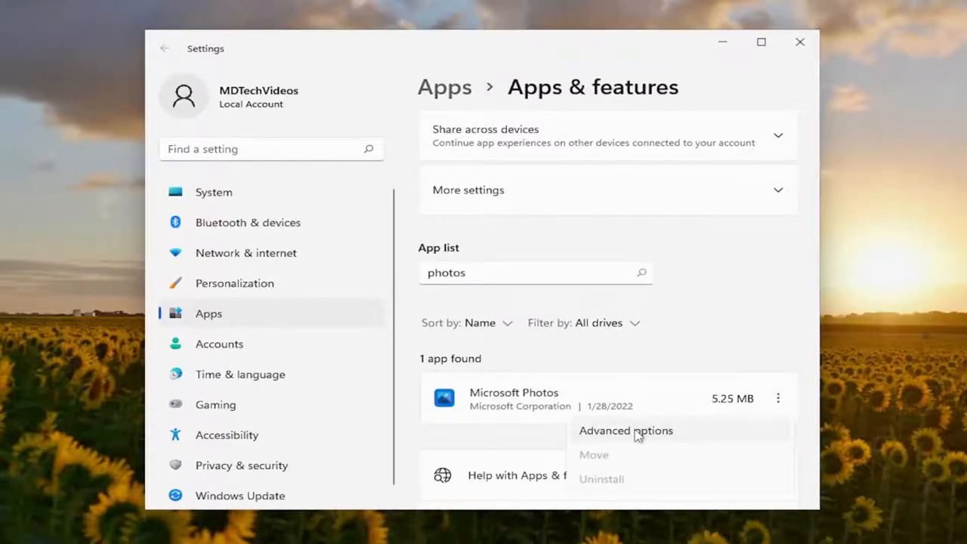
# - Repair Microsoft Photos from its Advanced options Reset section, keeping app data intact
pyautogui.click(625, 429)
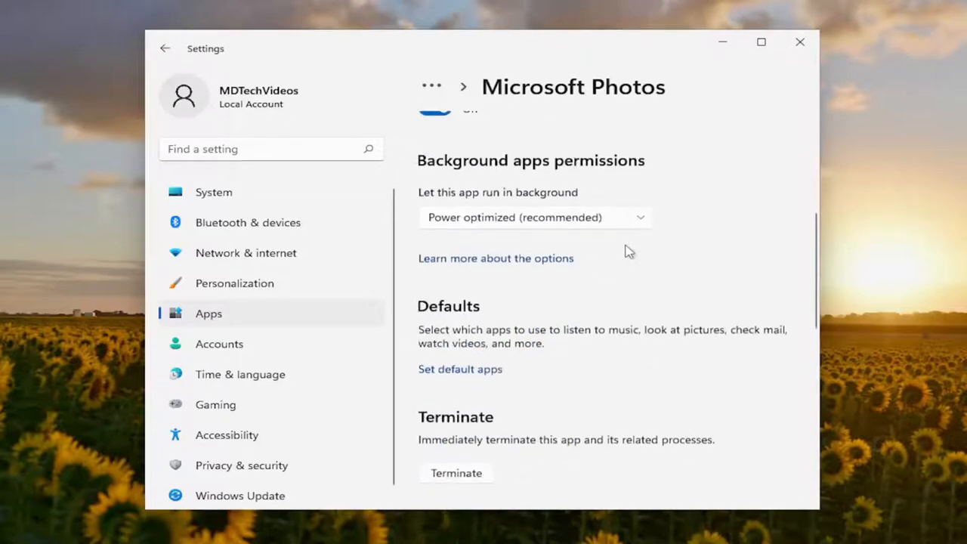
pyautogui.scroll(-3)
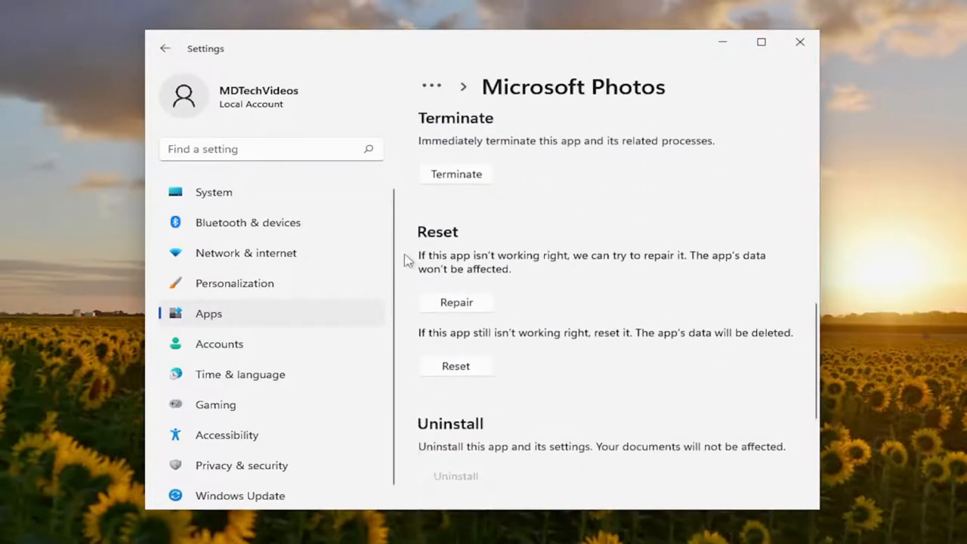
pyautogui.moveTo(547, 265)
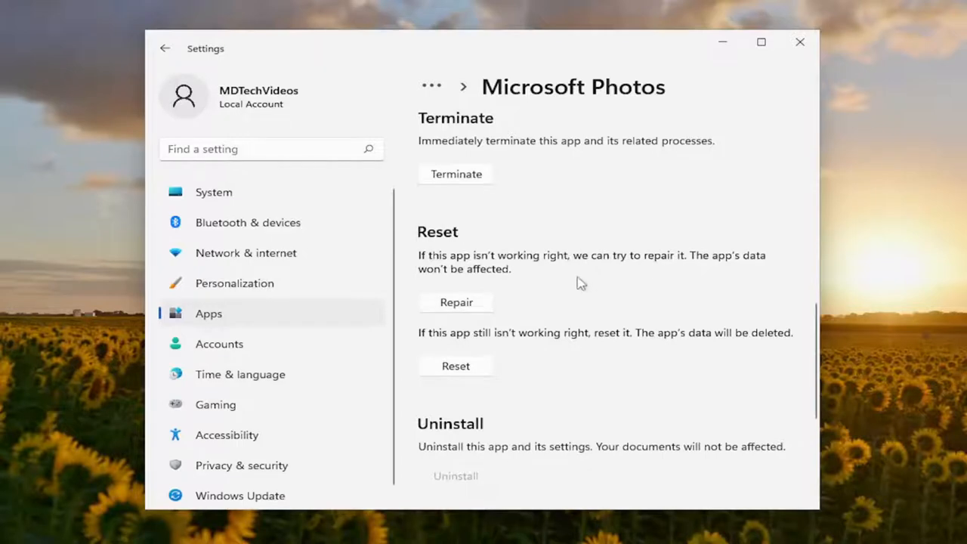
pyautogui.click(456, 302)
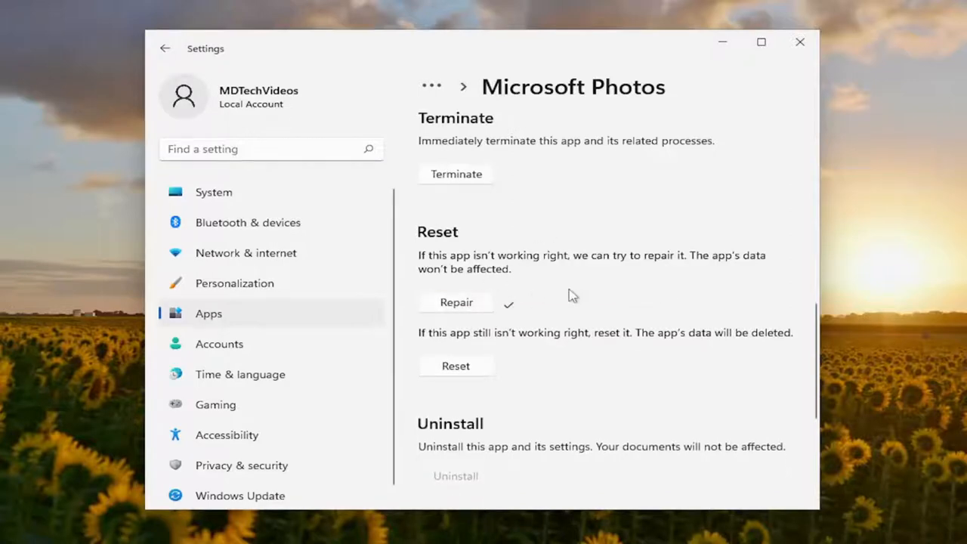
pyautogui.moveTo(571, 290)
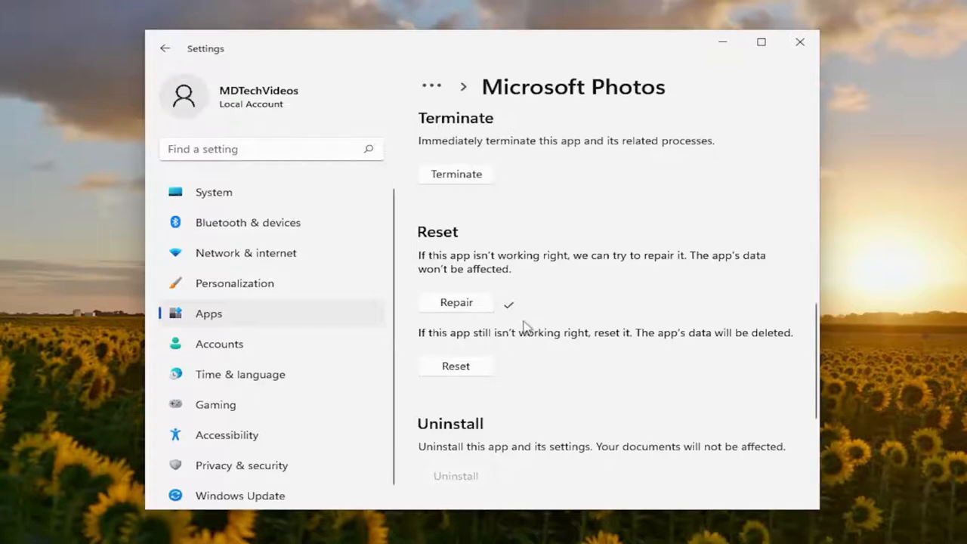
pyautogui.moveTo(456, 341)
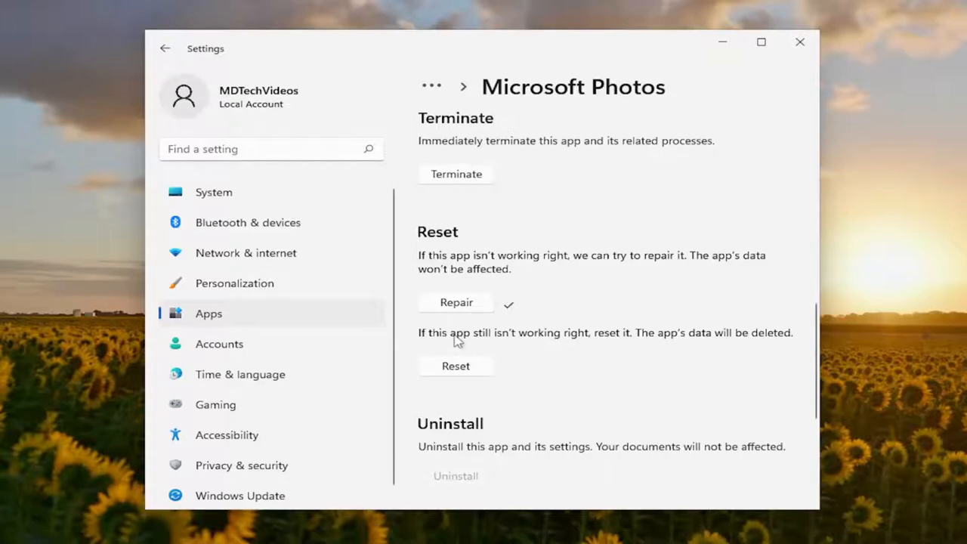
pyautogui.moveTo(672, 338)
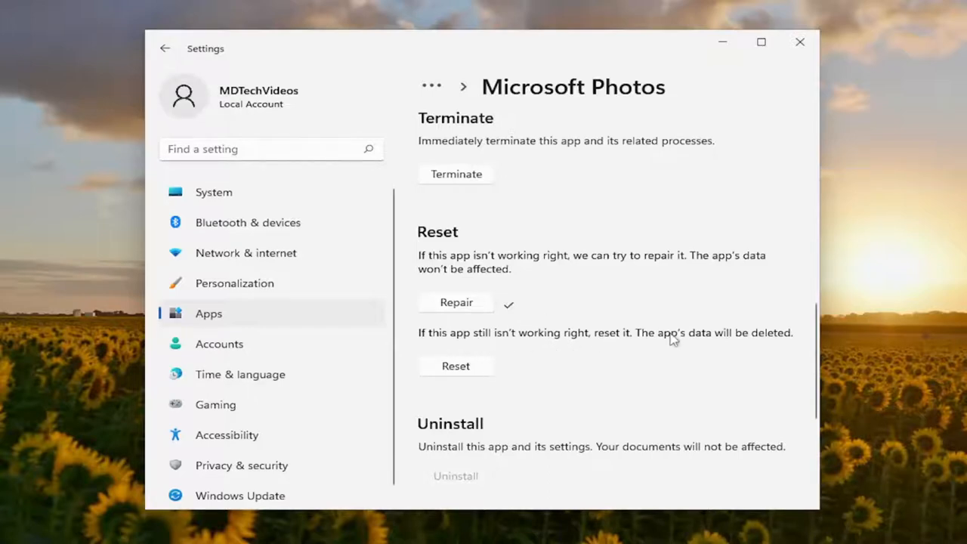
pyautogui.moveTo(486, 370)
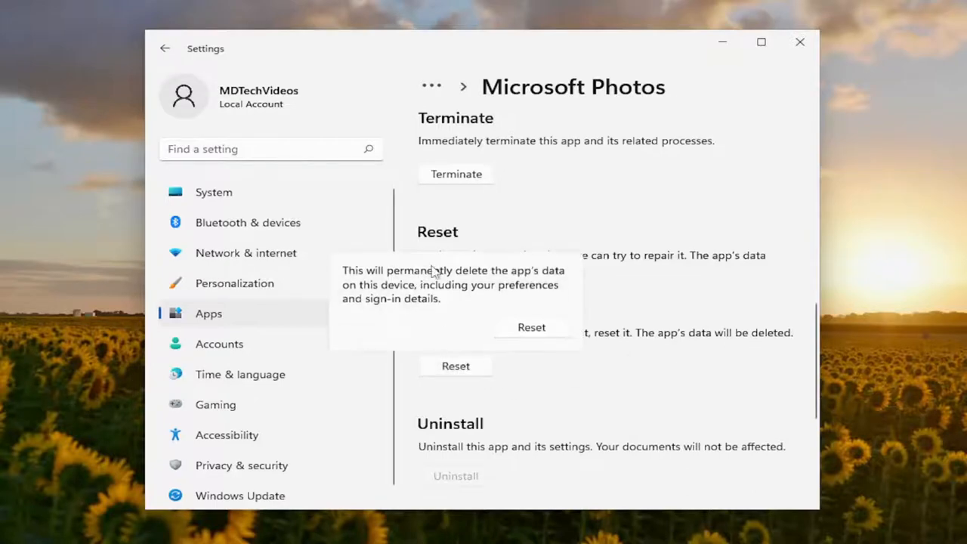
pyautogui.moveTo(445, 287)
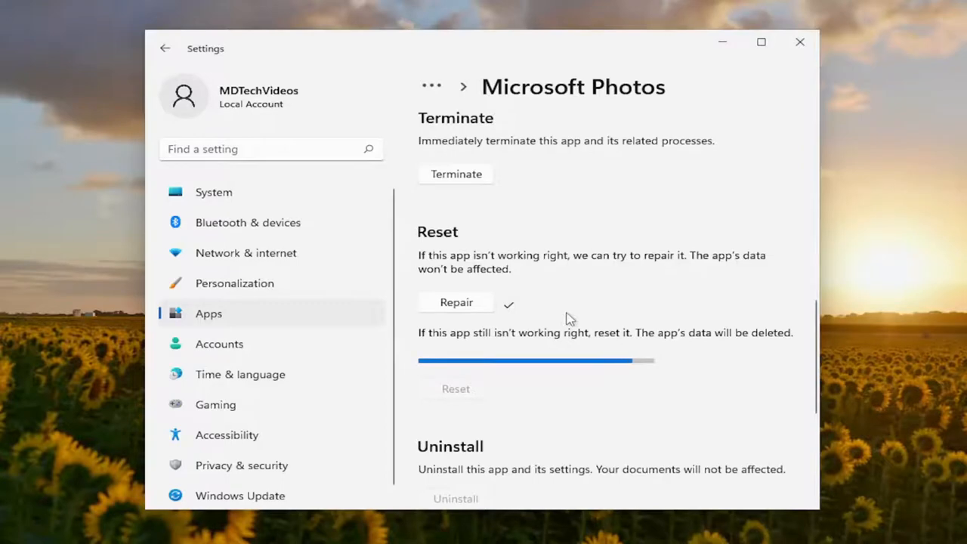
# - Close Settings after the Microsoft Photos reset has started
pyautogui.click(798, 42)
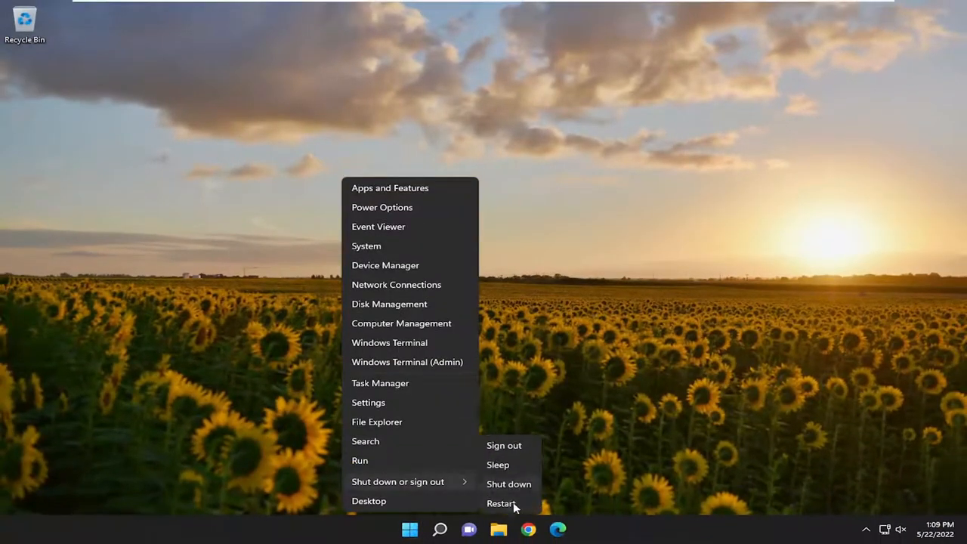
# - Restart the computer from the Start button's Shut down or sign out menu
pyautogui.click(501, 503)
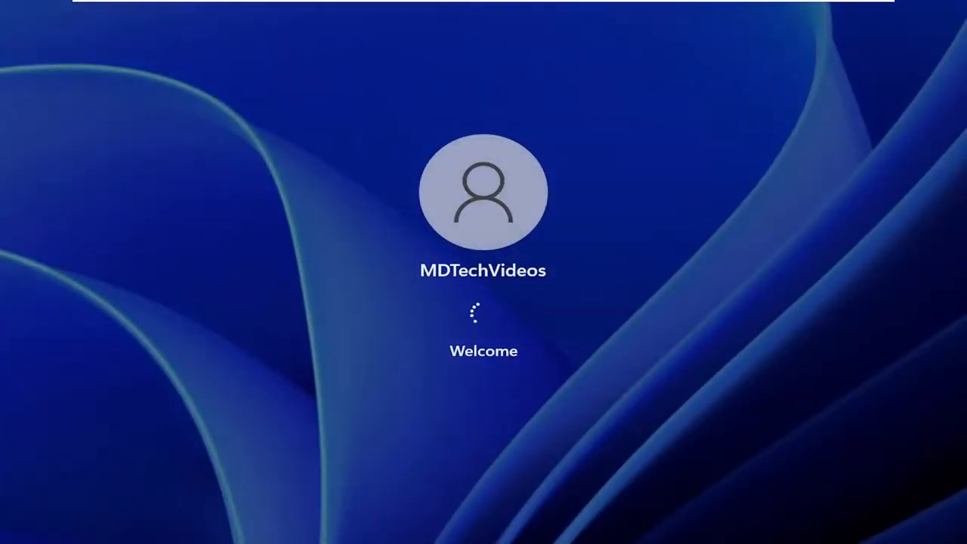